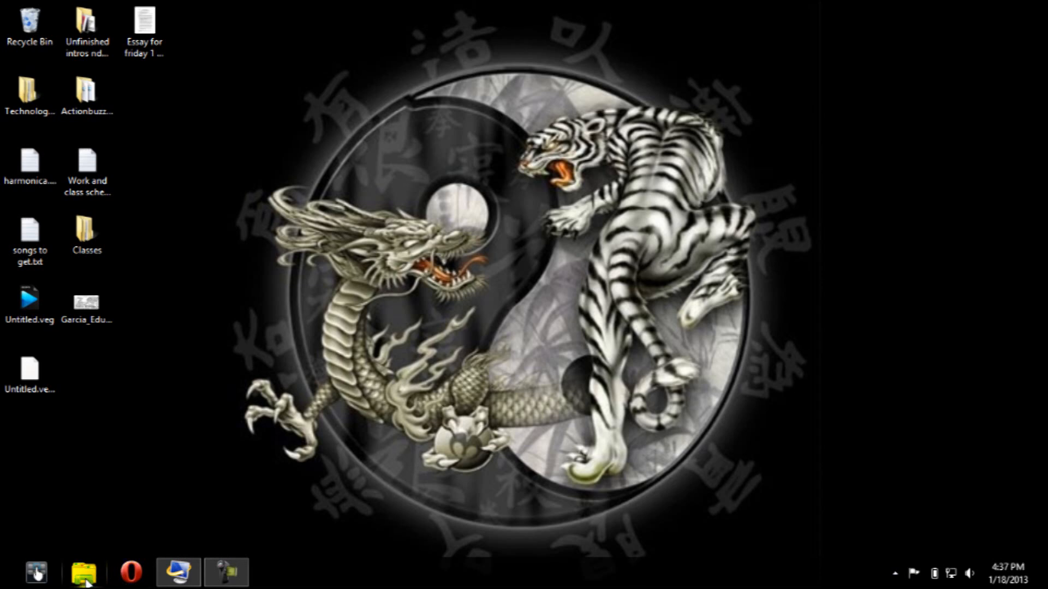
# Run setup.exe from the Xbox360 disc in drive E: via File Explorer.
pyautogui.click(83, 572)
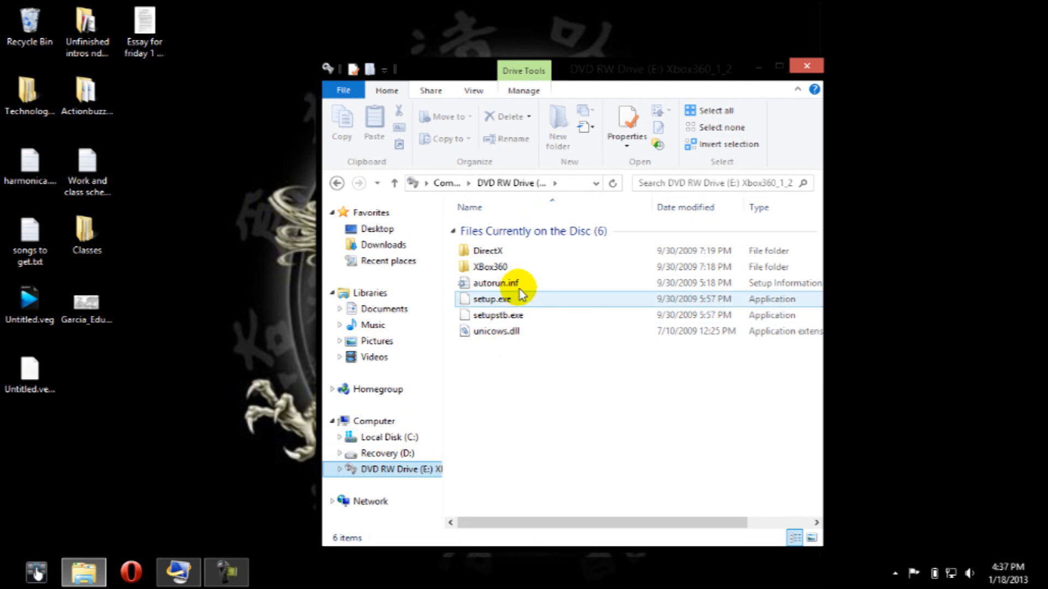
pyautogui.moveTo(526, 309)
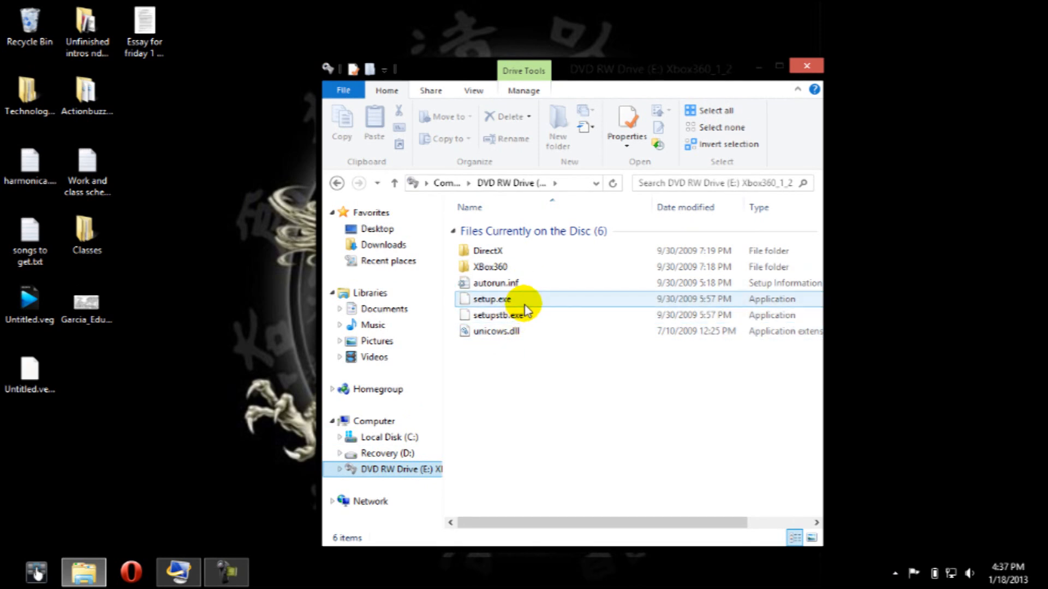
pyautogui.click(492, 299)
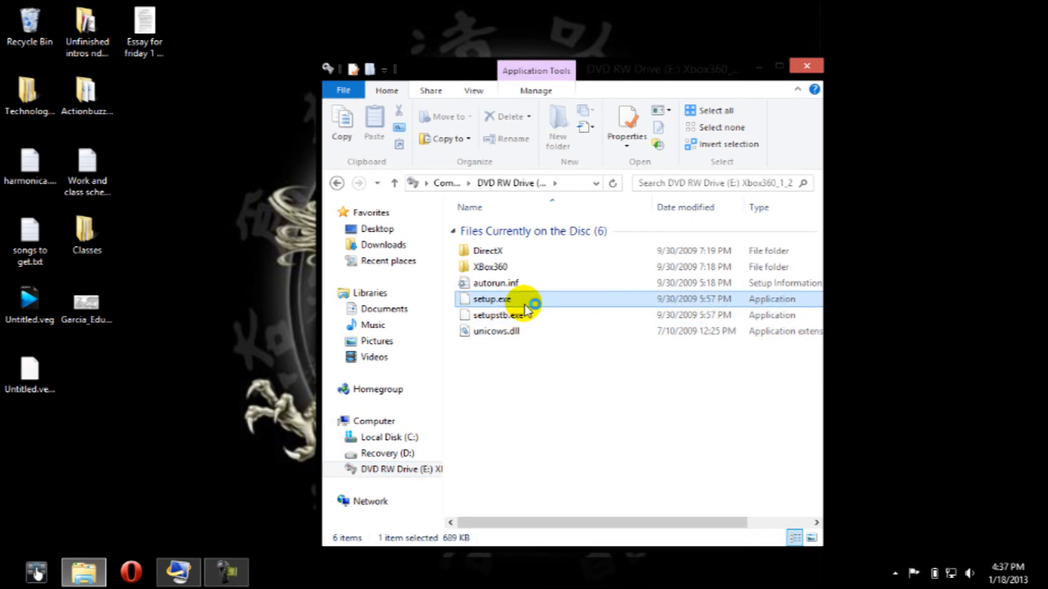
pyautogui.doubleClick(492, 299)
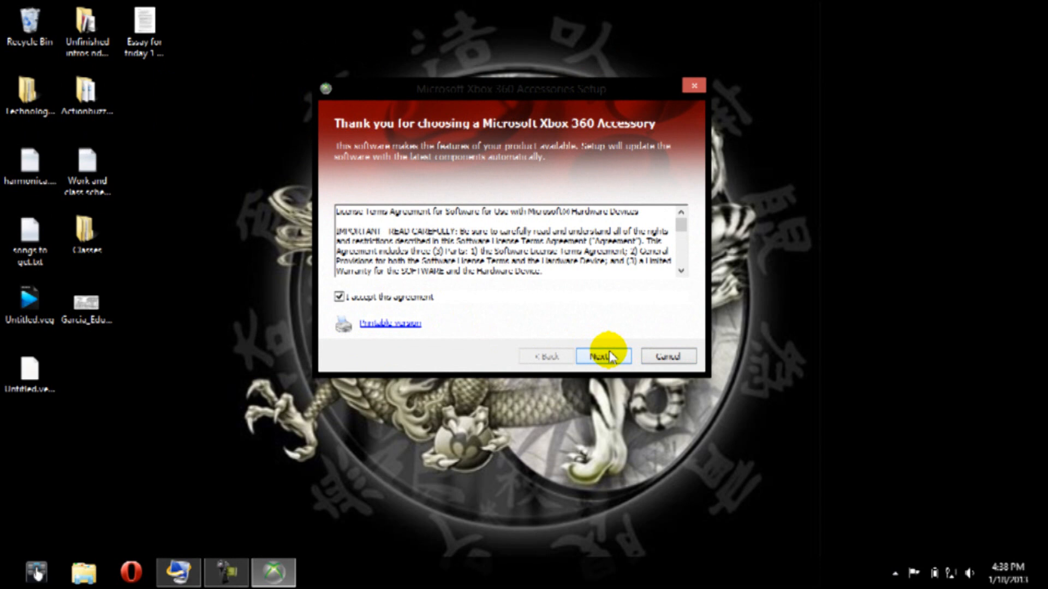
# Accept the license, finish the Xbox 360 Accessories install, and launch its Start tile.
pyautogui.click(602, 356)
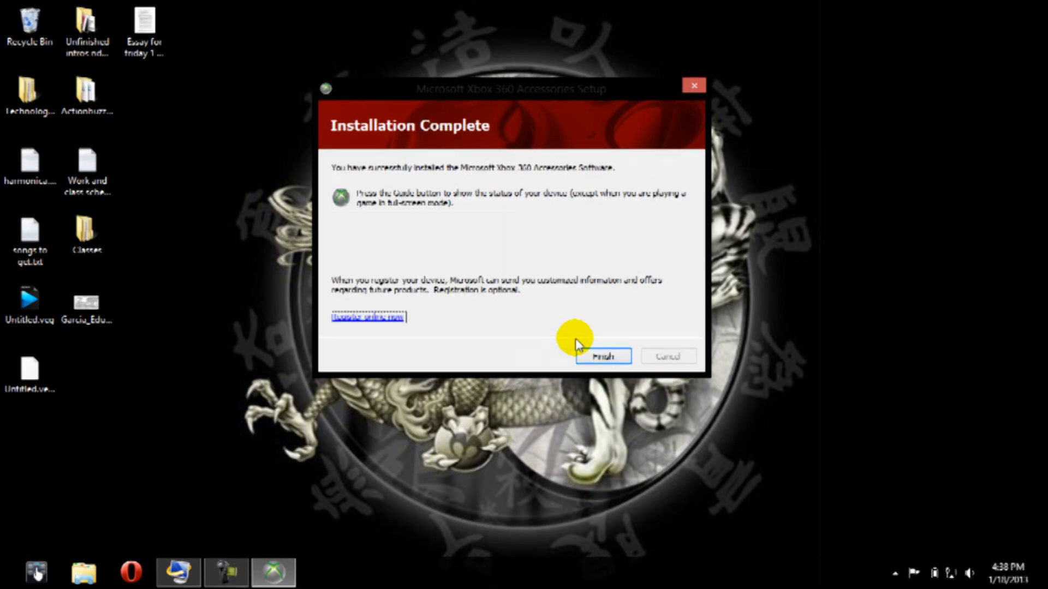
pyautogui.click(601, 357)
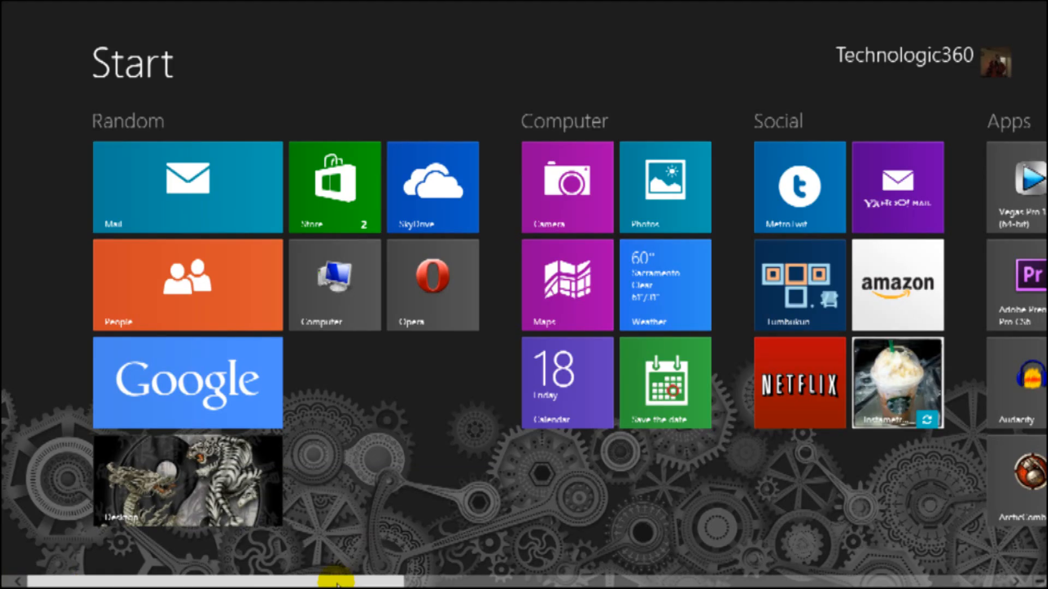
pyautogui.hscroll(-3)
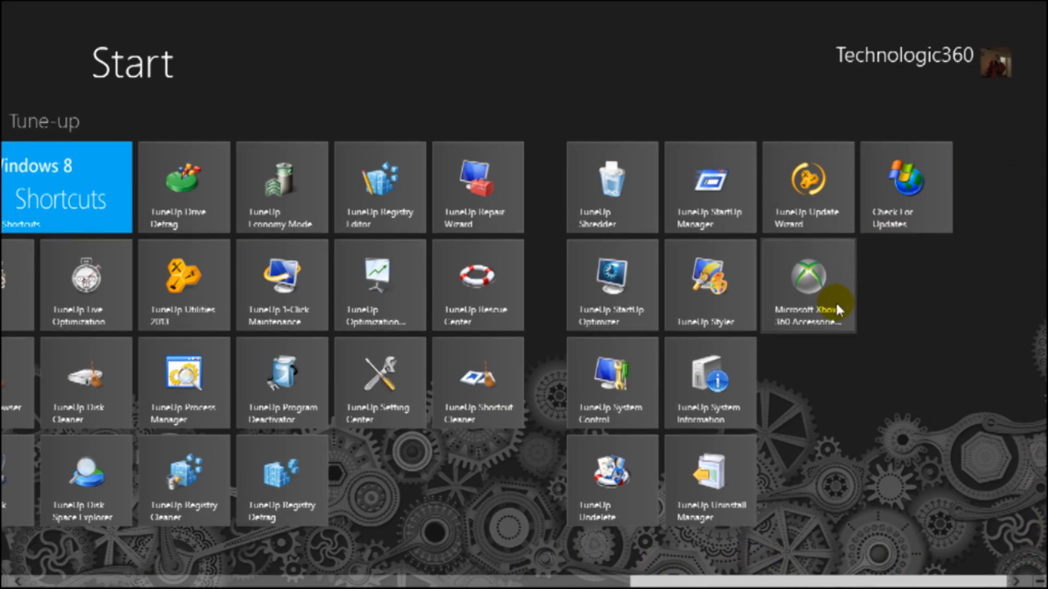
pyautogui.click(807, 277)
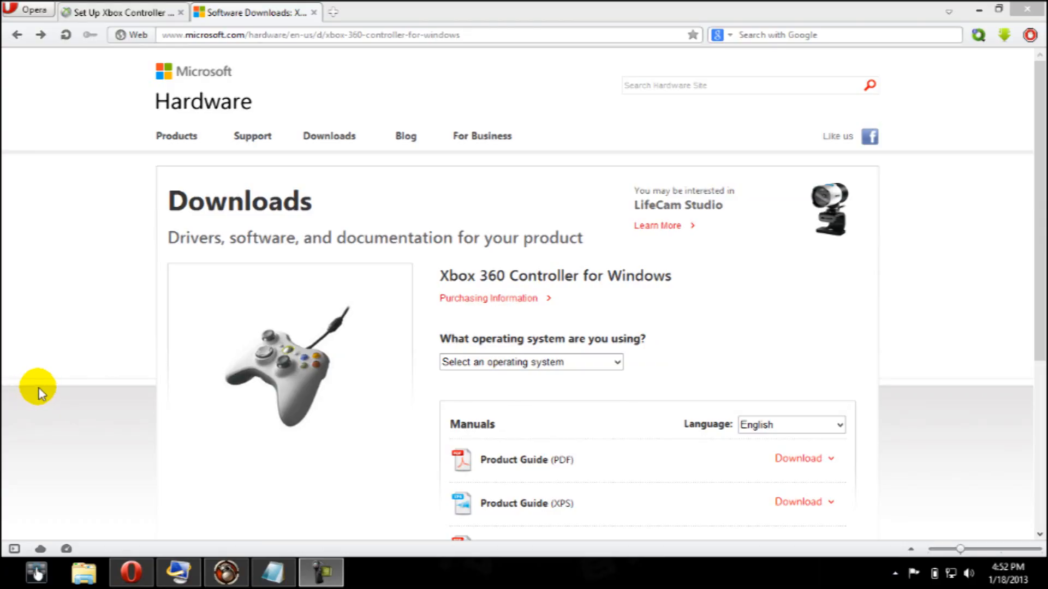
# Open the 'Xbox 360 Controller for Windows' product page from the Gaming downloads list and browse it.
pyautogui.scroll(-3)
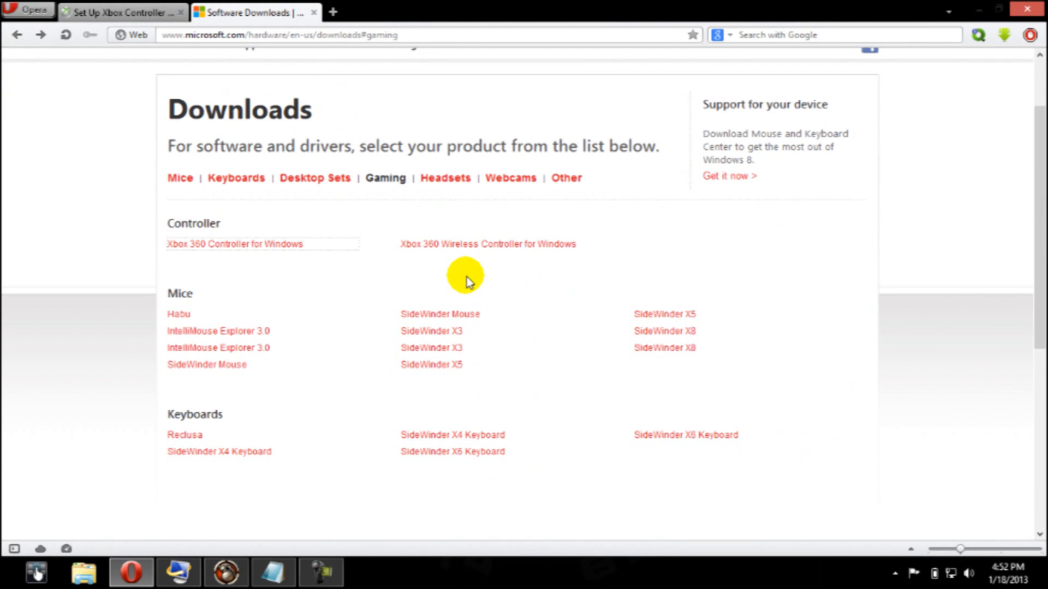
pyautogui.moveTo(354, 267)
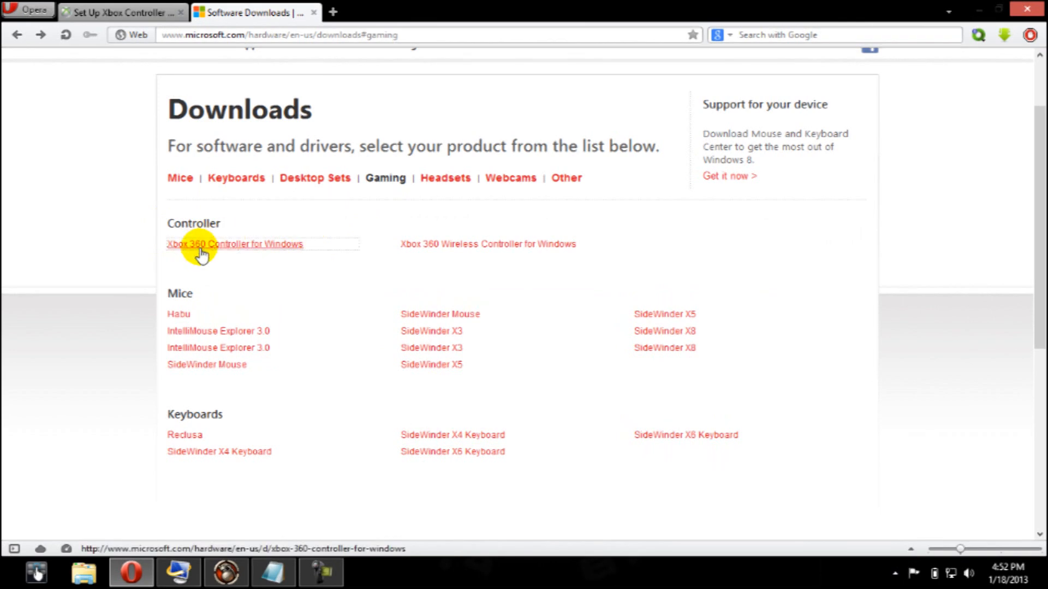
pyautogui.moveTo(304, 251)
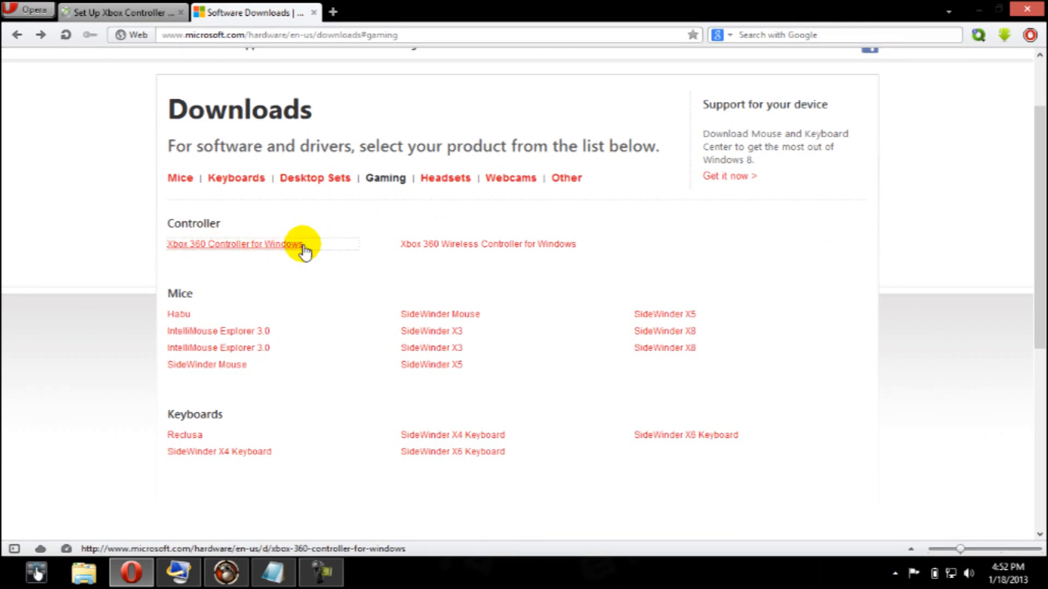
pyautogui.click(235, 244)
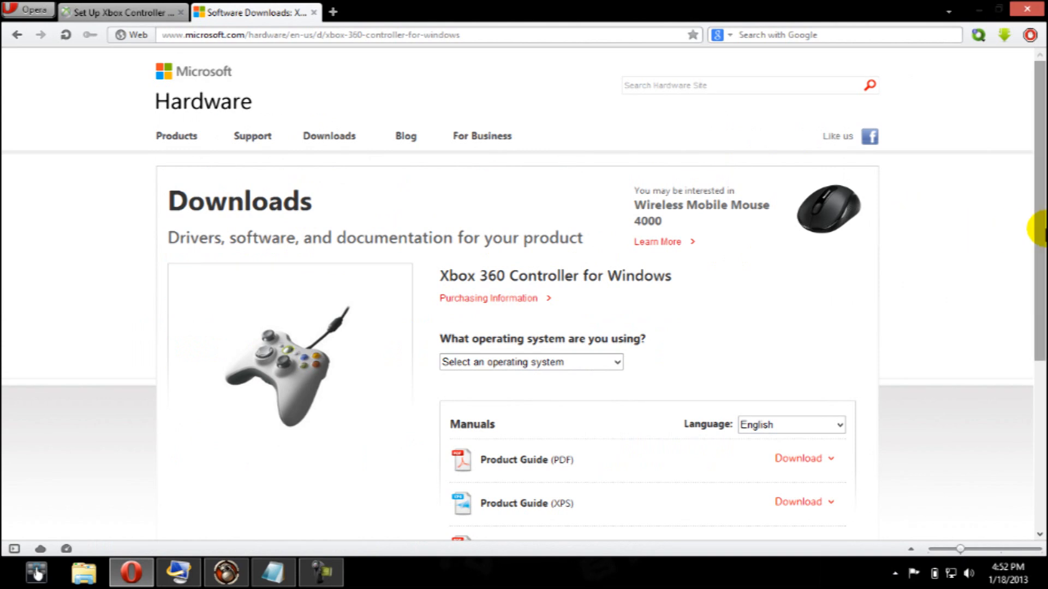
pyautogui.scroll(-3)
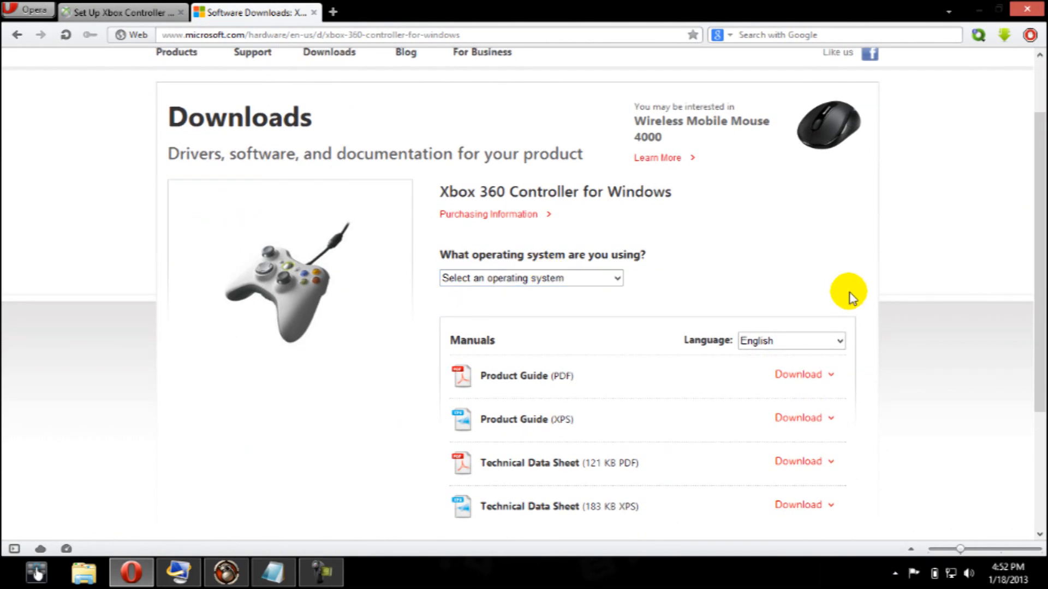
pyautogui.scroll(-3)
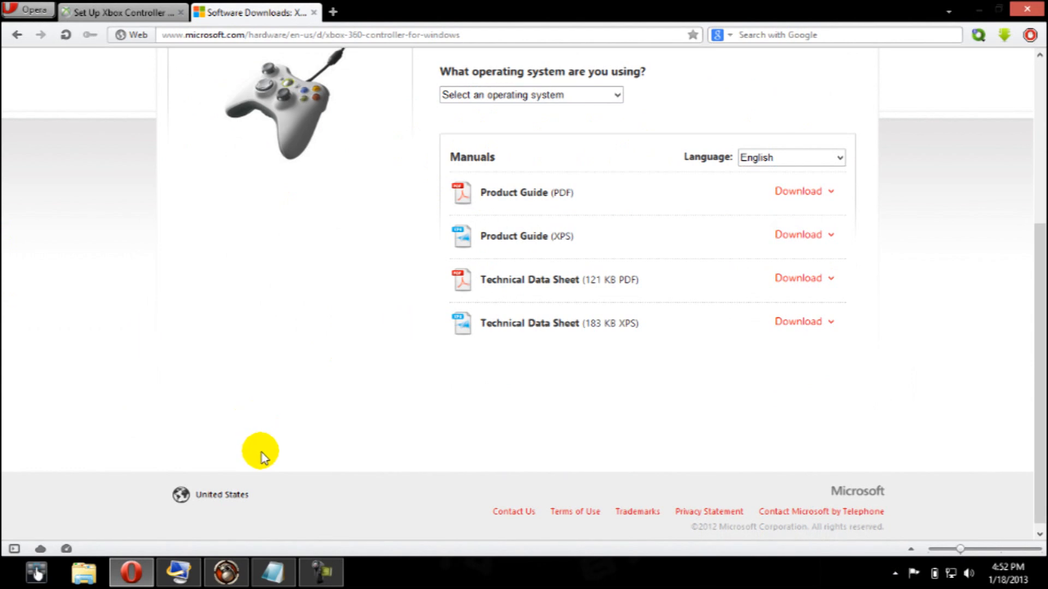
pyautogui.moveTo(370, 350)
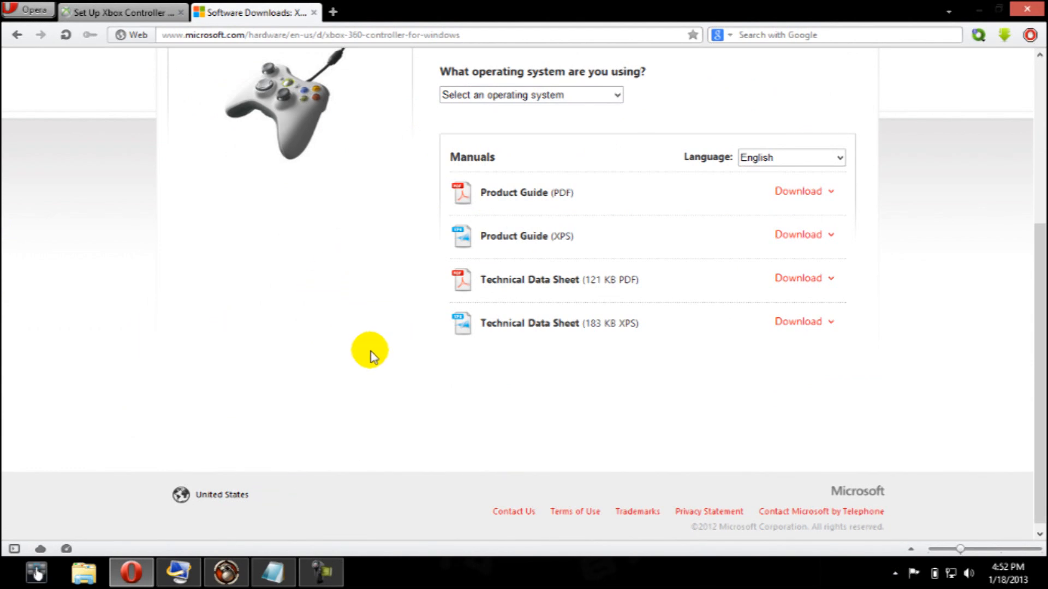
pyautogui.scroll(3)
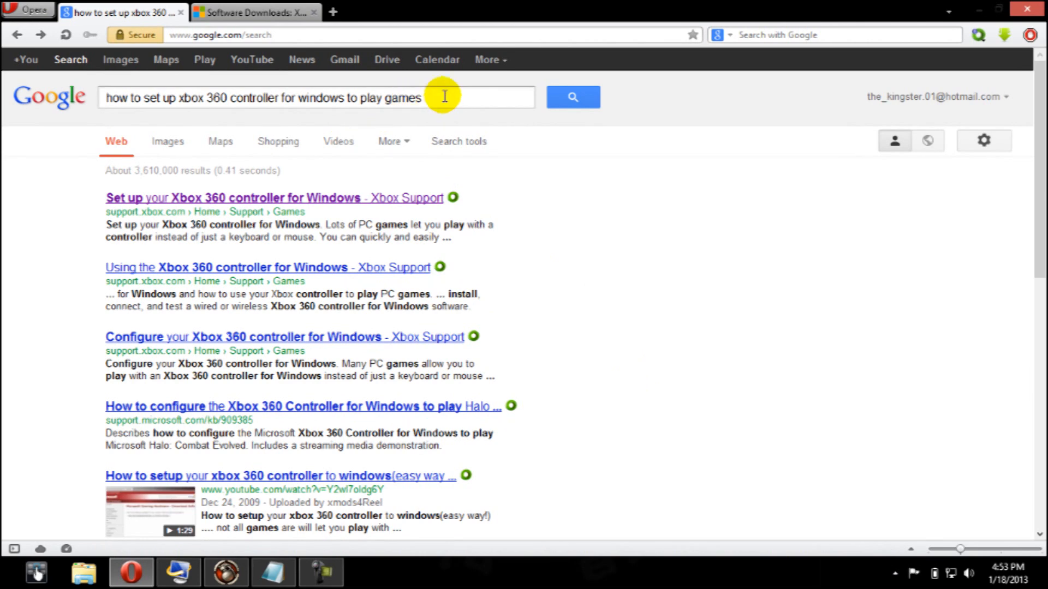
pyautogui.moveTo(280, 205)
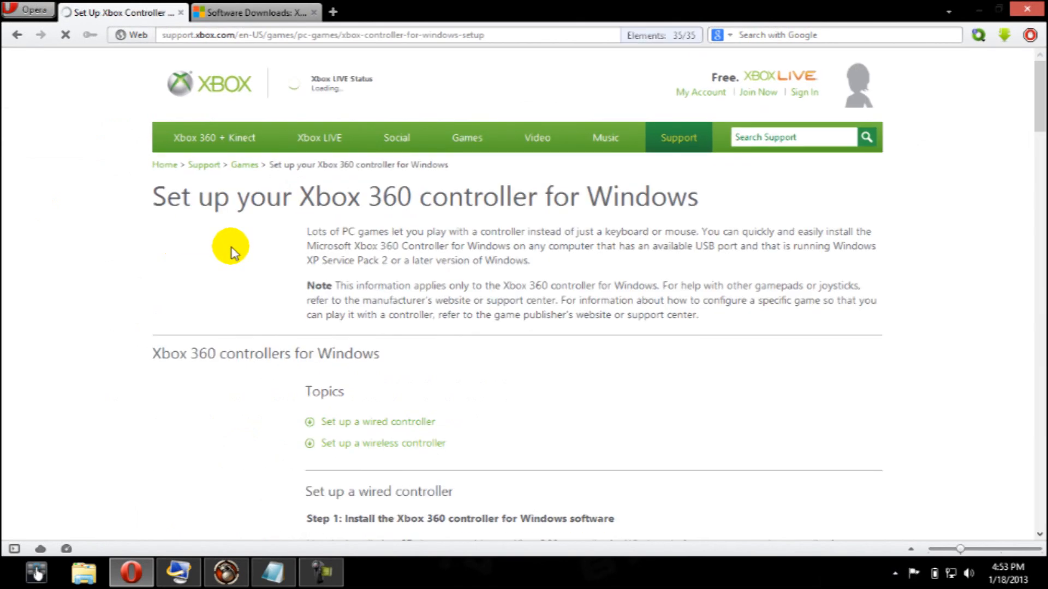
# Scroll the Xbox Support setup guide down to the wired controller steps.
pyautogui.scroll(-3)
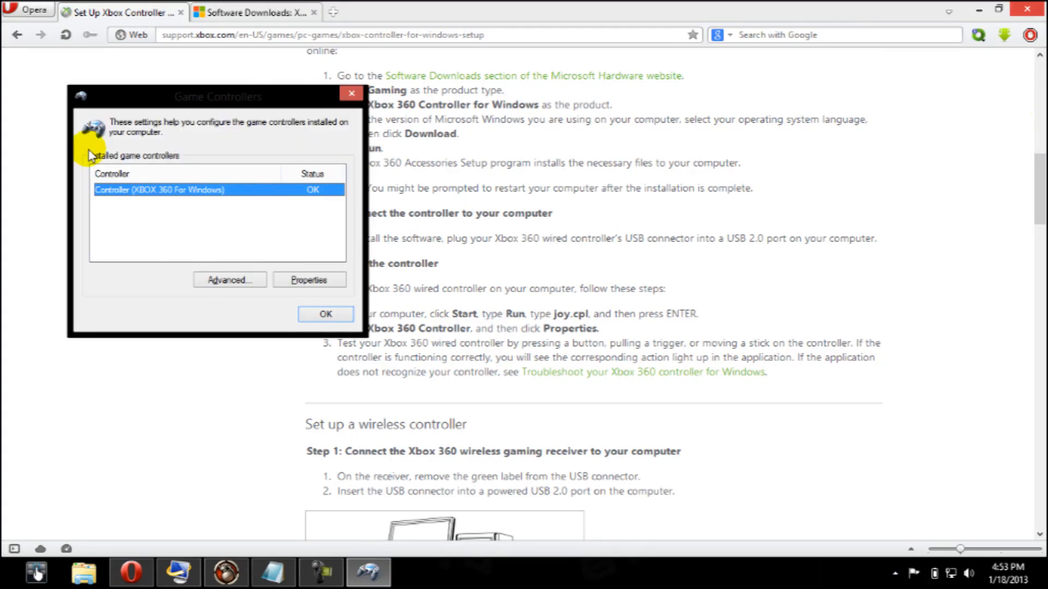
pyautogui.moveTo(187, 145)
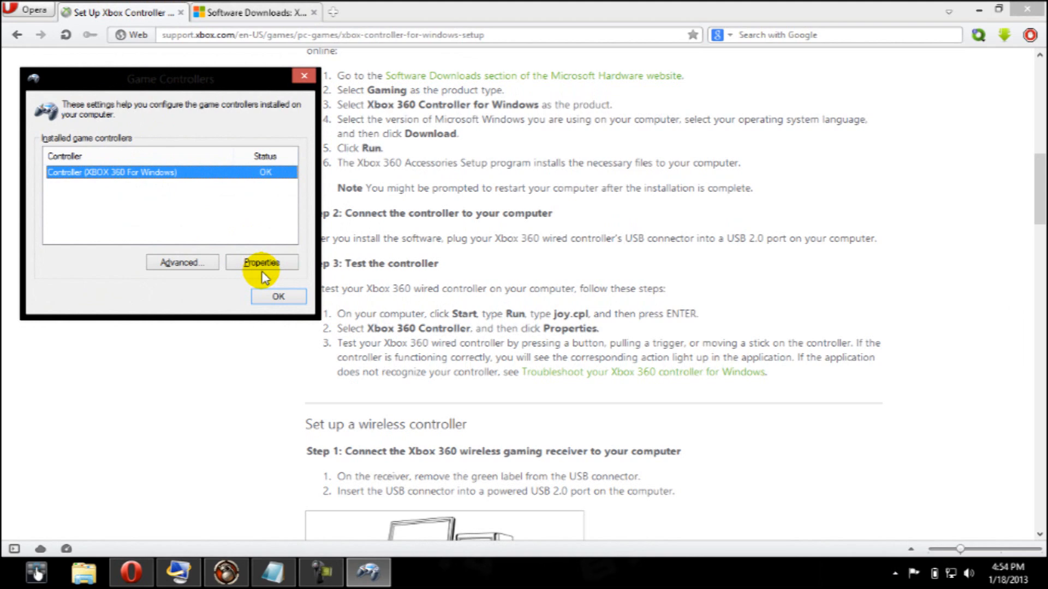
# Open Properties for Controller (XBOX 360 For Windows) to view its Test tab.
pyautogui.click(261, 262)
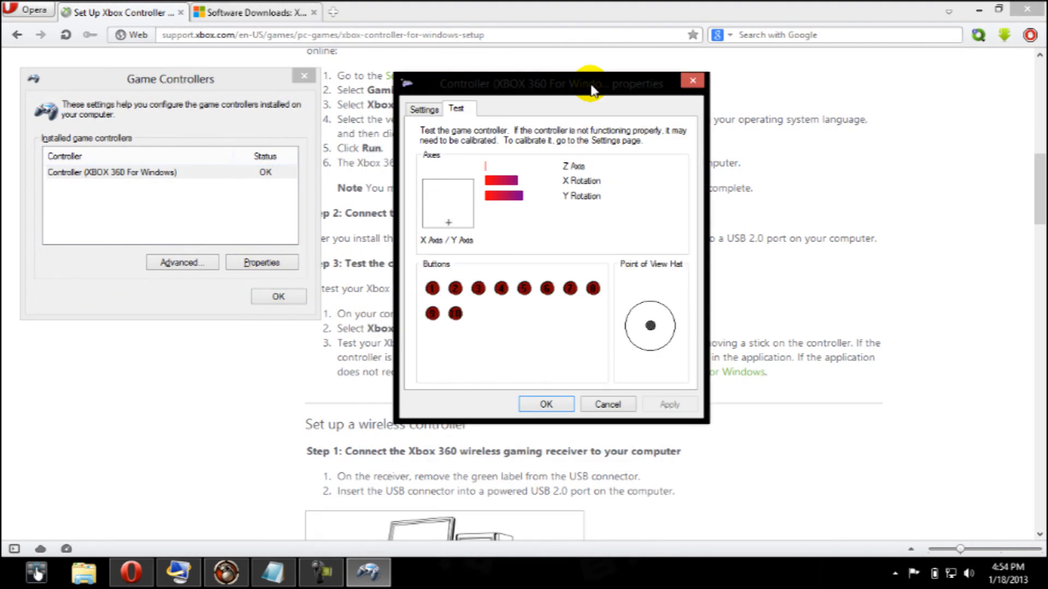